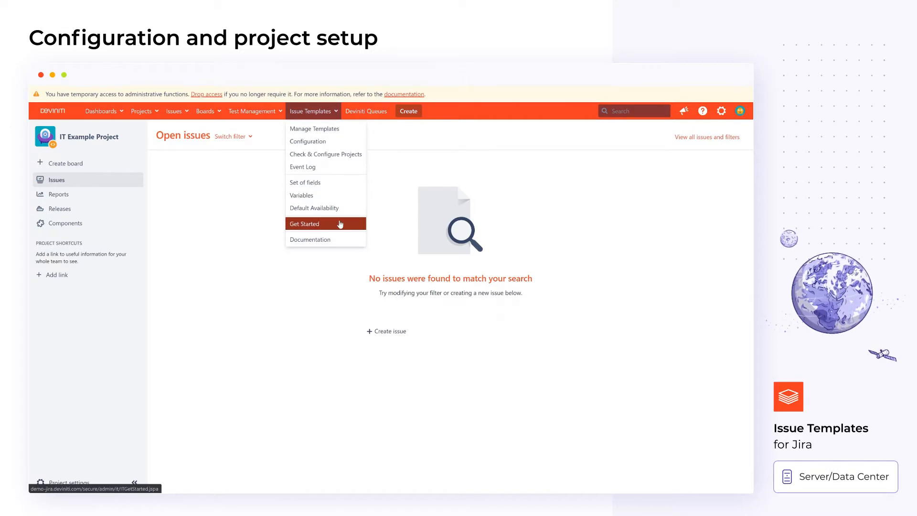
Step: Launch the Issue Templates setup wizard and keep the Templates repository
left_click(305, 224)
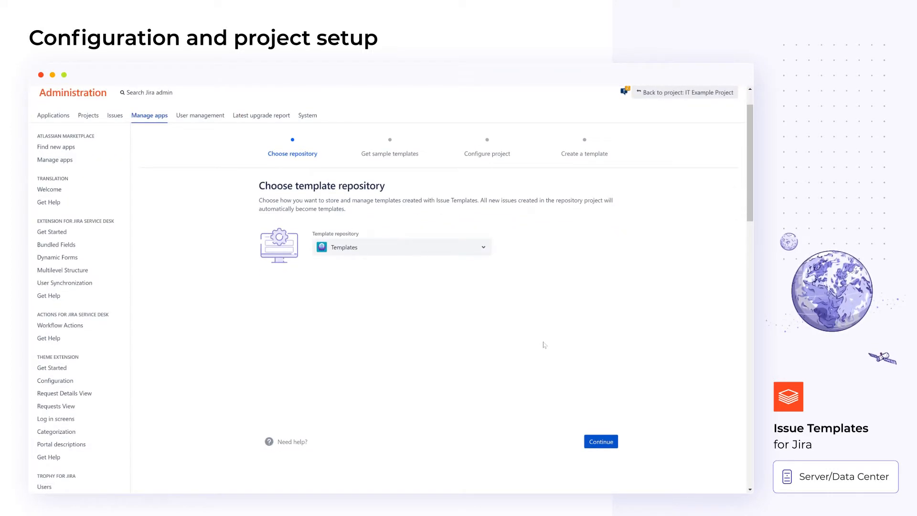
left_click(600, 441)
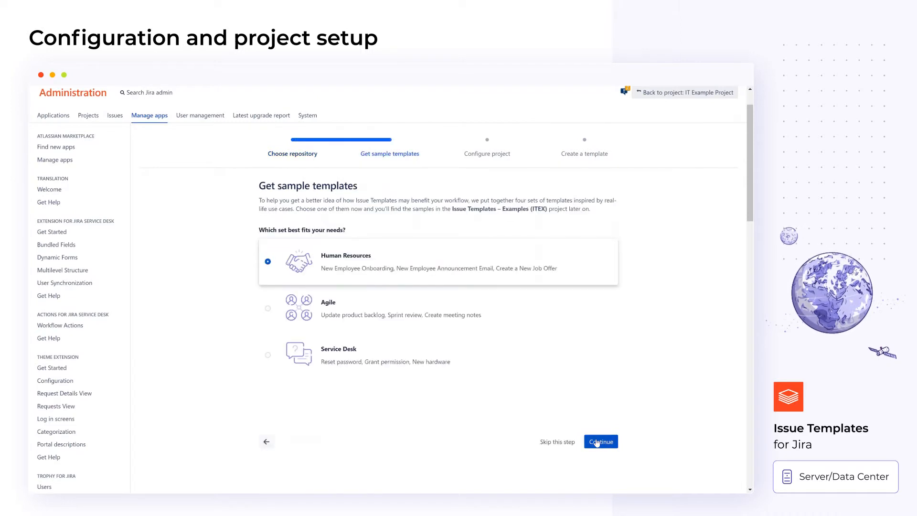
mouse_move(587, 398)
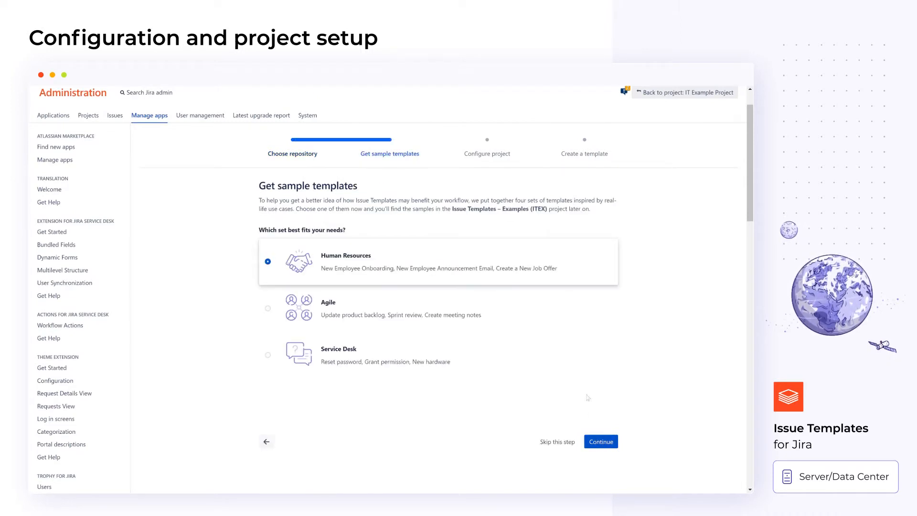
Step: Continue with the Human Resources samples and check IT Example Project's configuration
left_click(600, 441)
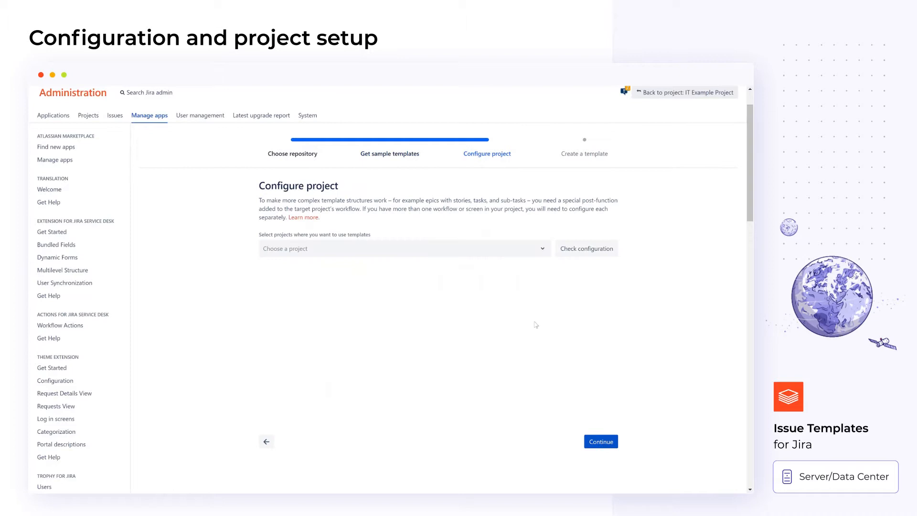
left_click(403, 248)
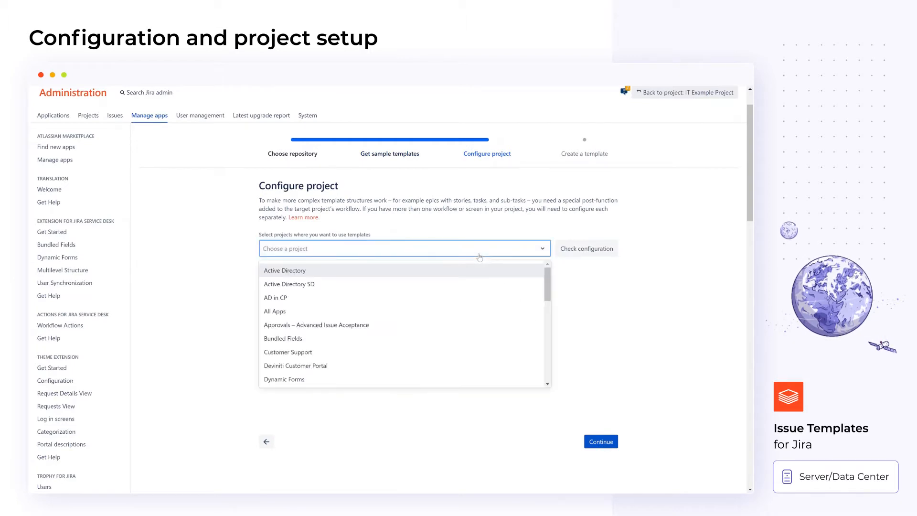
type("IT Example")
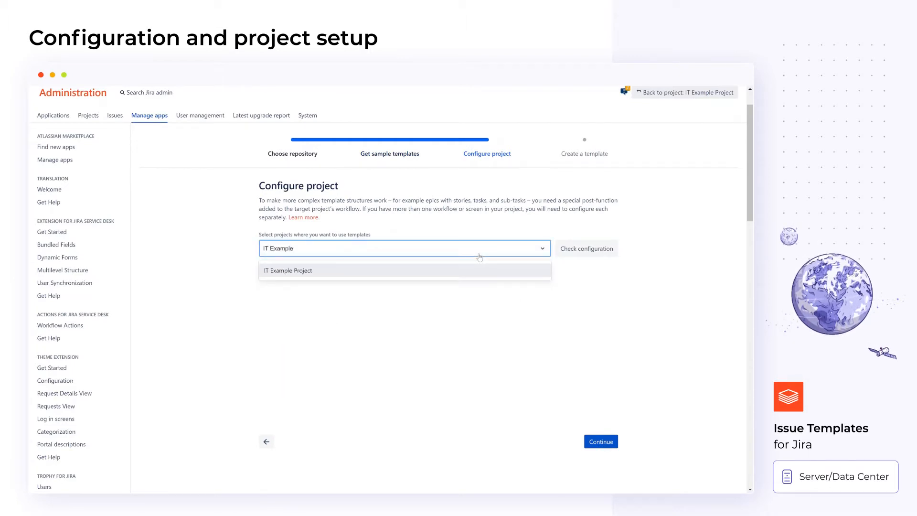
left_click(288, 270)
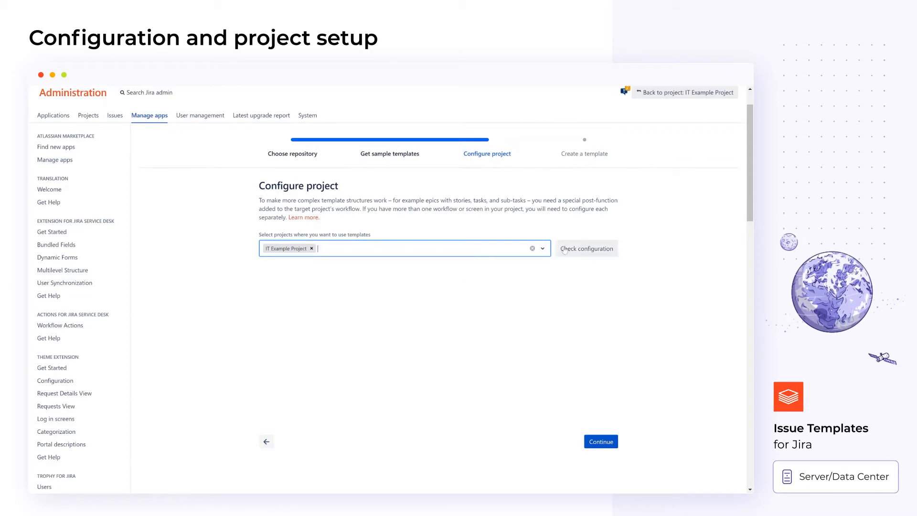
left_click(587, 248)
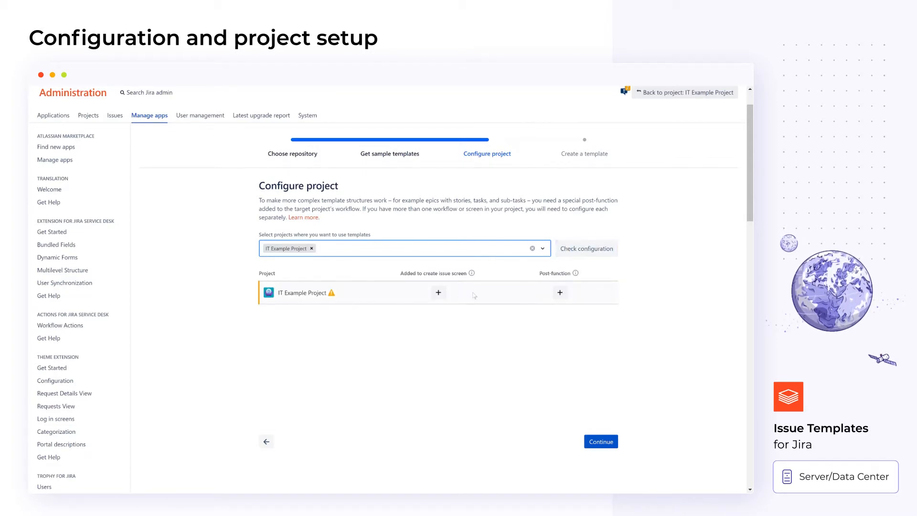
Step: Add the templates field to the create screen and the template post function to the workflow
left_click(439, 293)
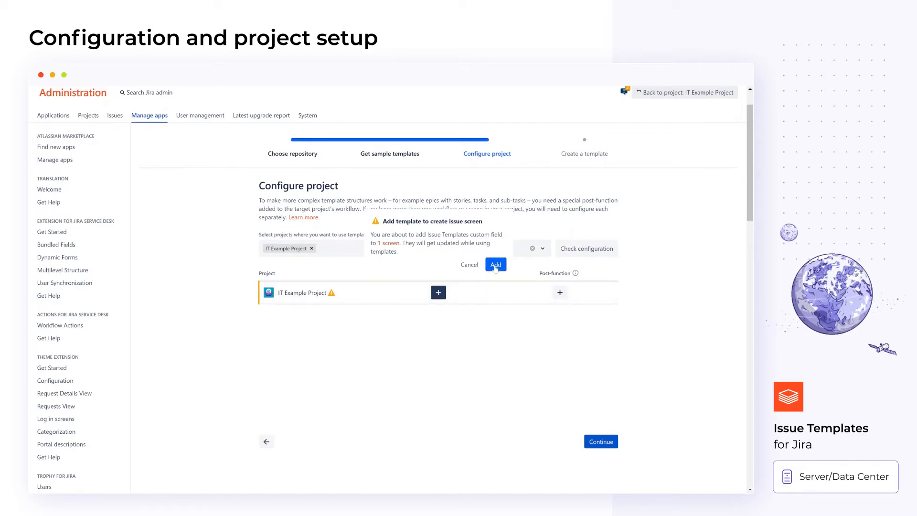
left_click(495, 264)
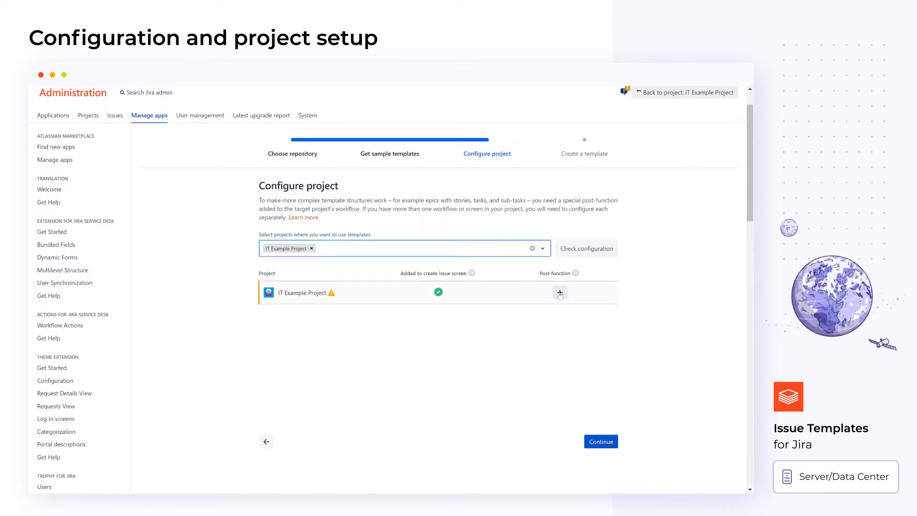
left_click(559, 292)
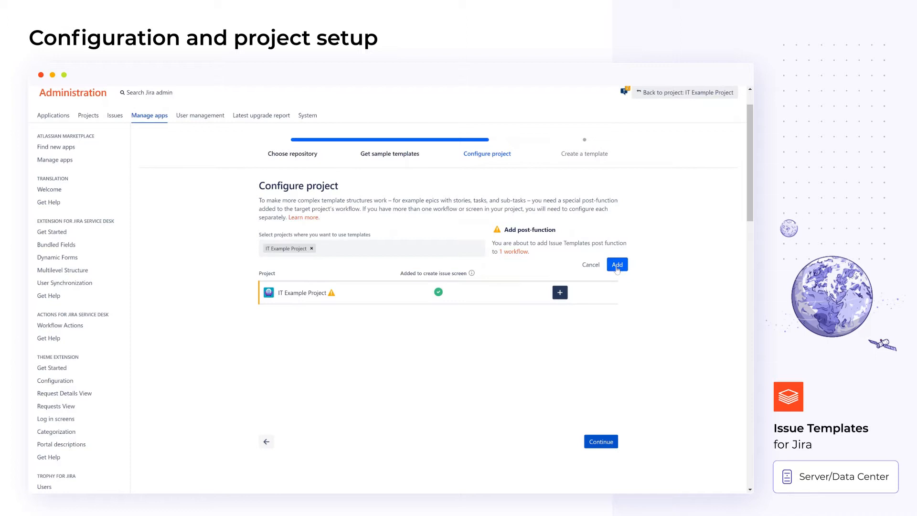
left_click(617, 264)
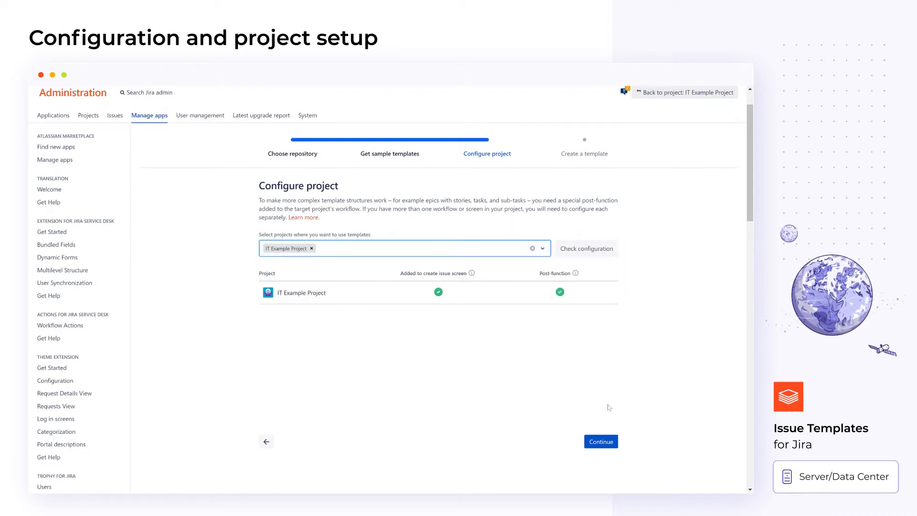
left_click(600, 441)
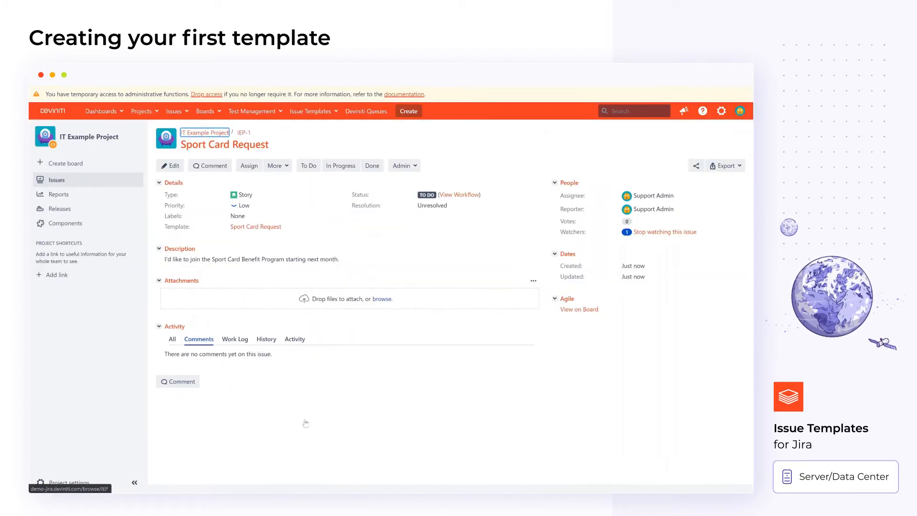
Step: Group the template navigator by Category and search for 'Prepare'
left_click(62, 221)
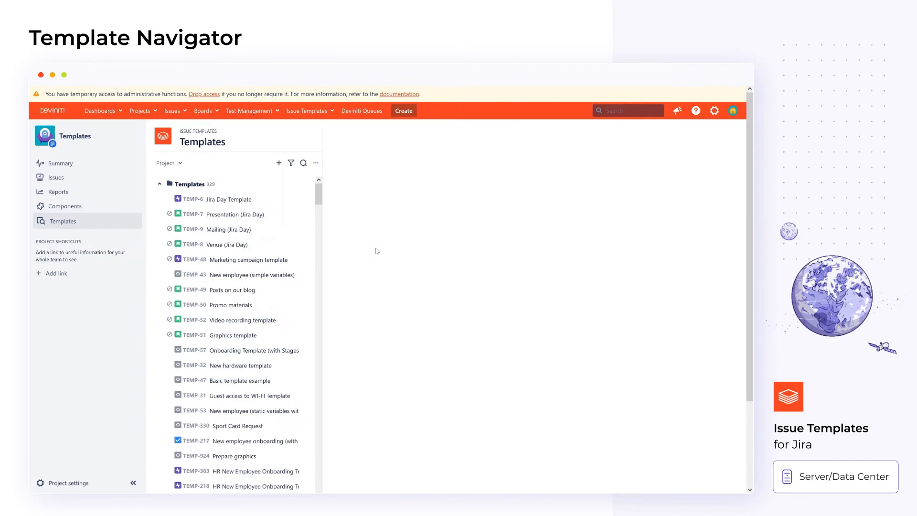
left_click(169, 162)
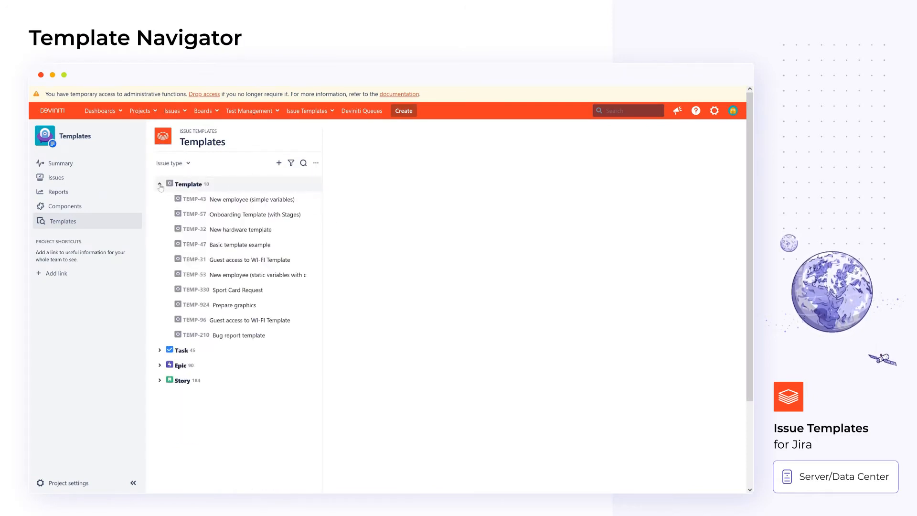
left_click(170, 163)
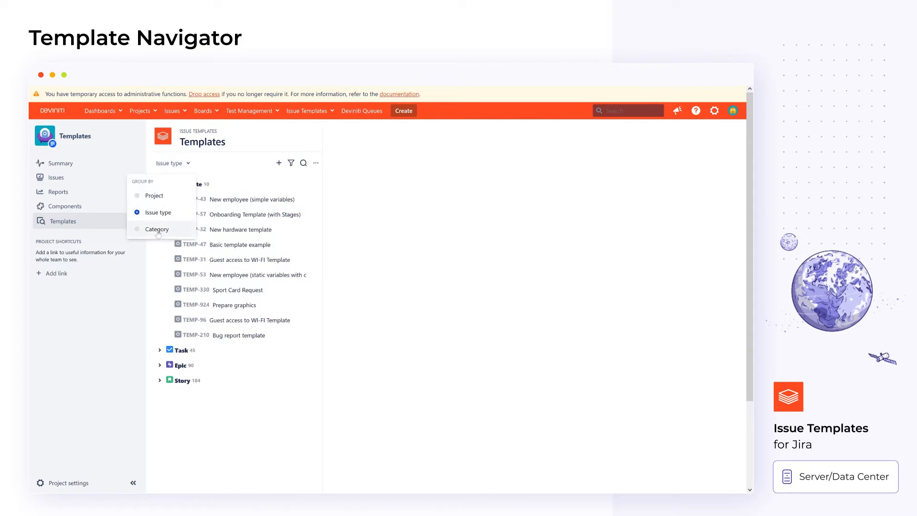
left_click(157, 229)
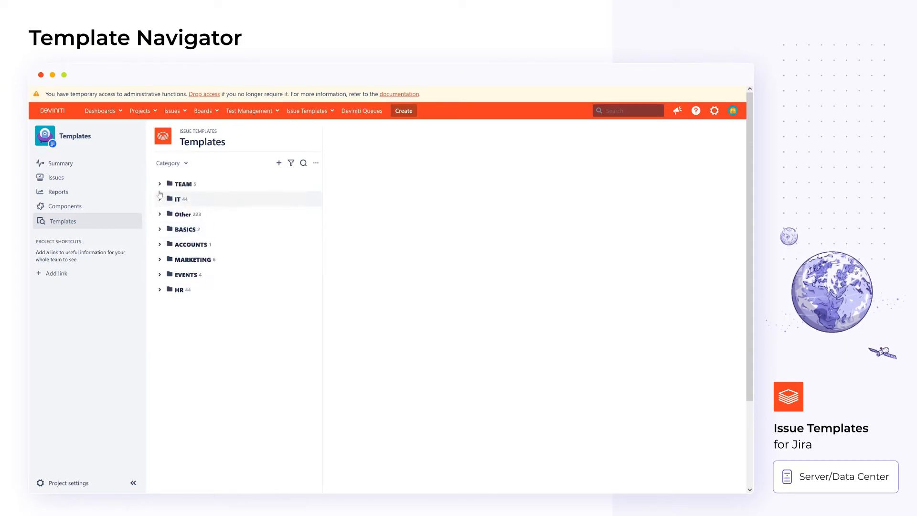
left_click(303, 163)
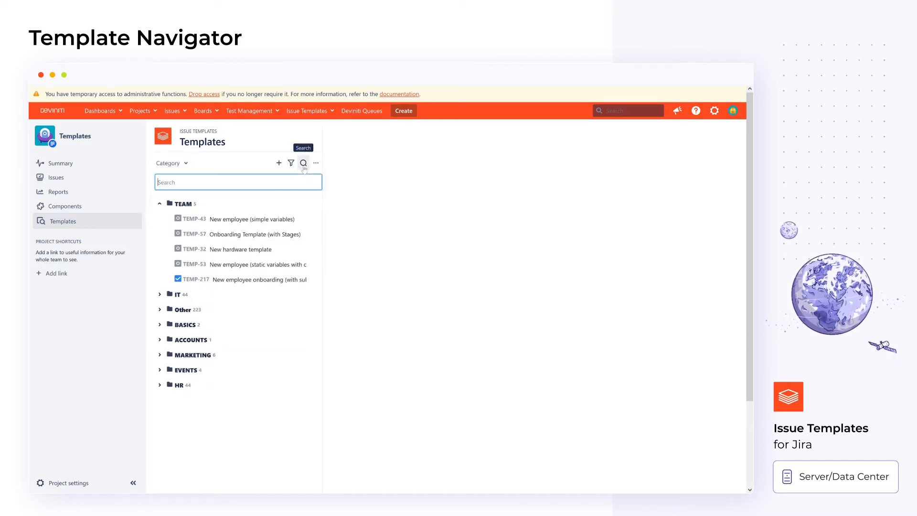
type("Prepare")
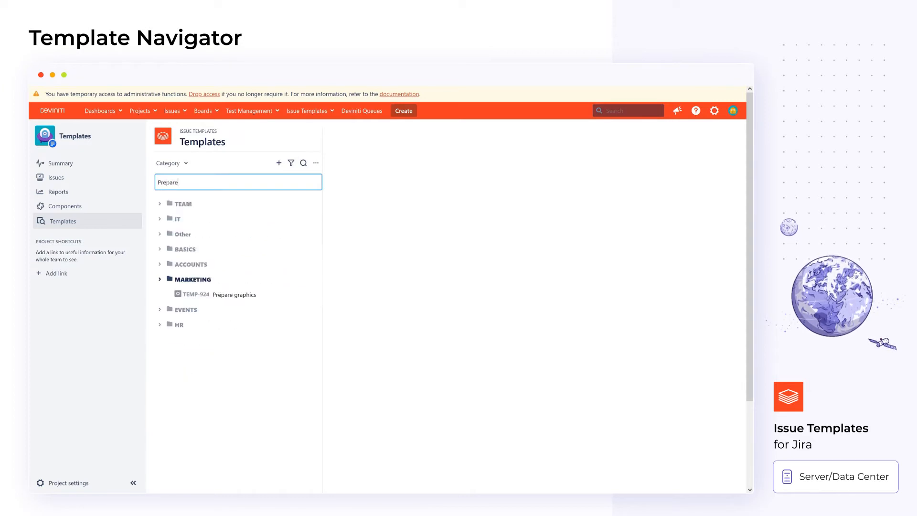
Step: Open the Prepare graphics template and review the fields it fills
left_click(234, 294)
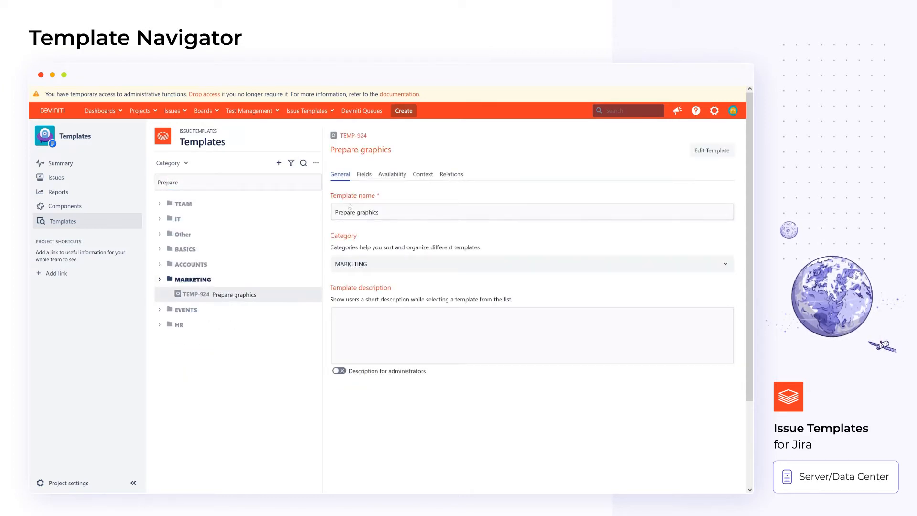
left_click(364, 174)
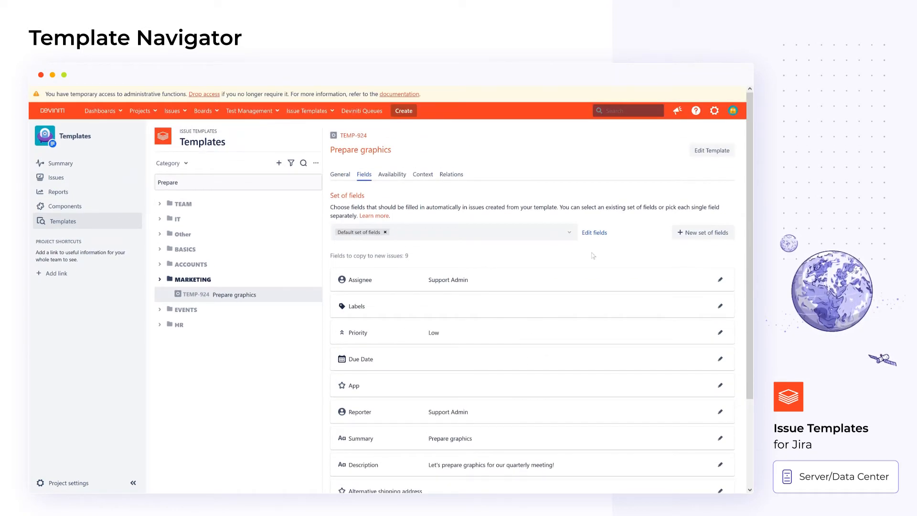
left_click(594, 232)
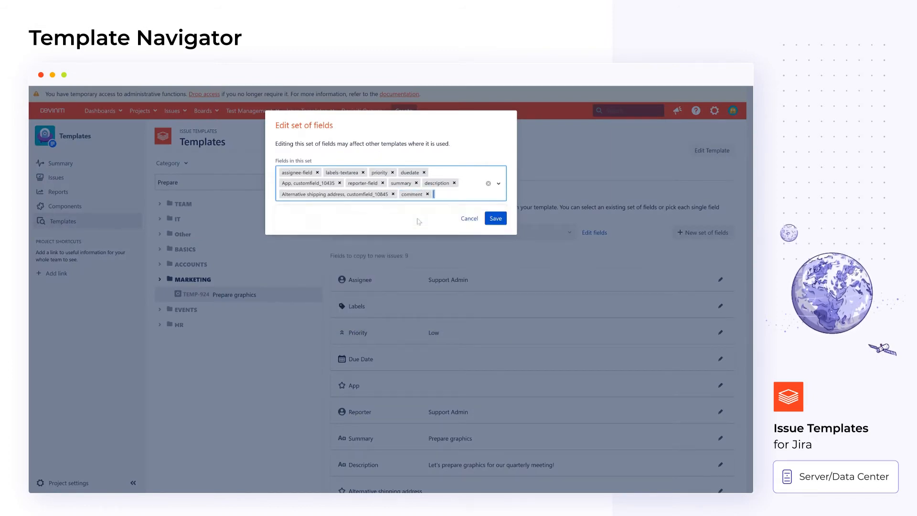
left_click(495, 219)
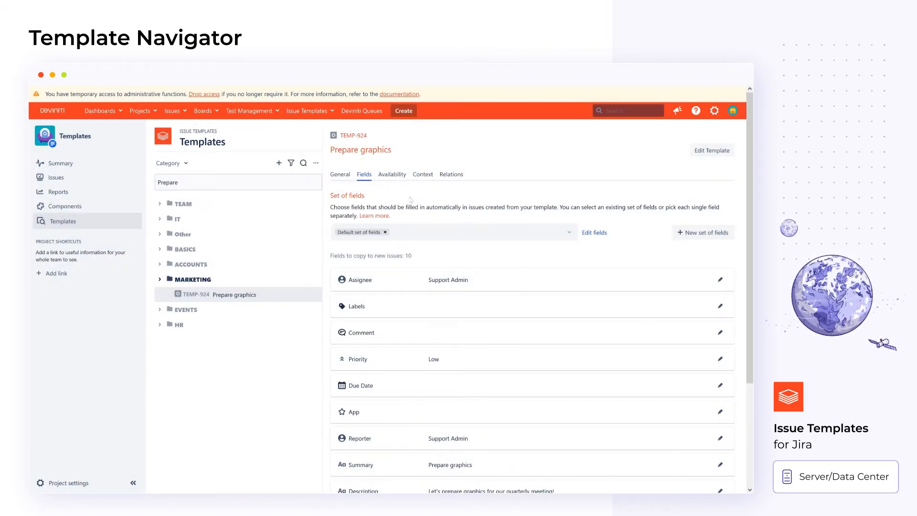
Step: Restrict Prepare graphics availability to IT Example Project and Task issues
left_click(392, 174)
type("IT")
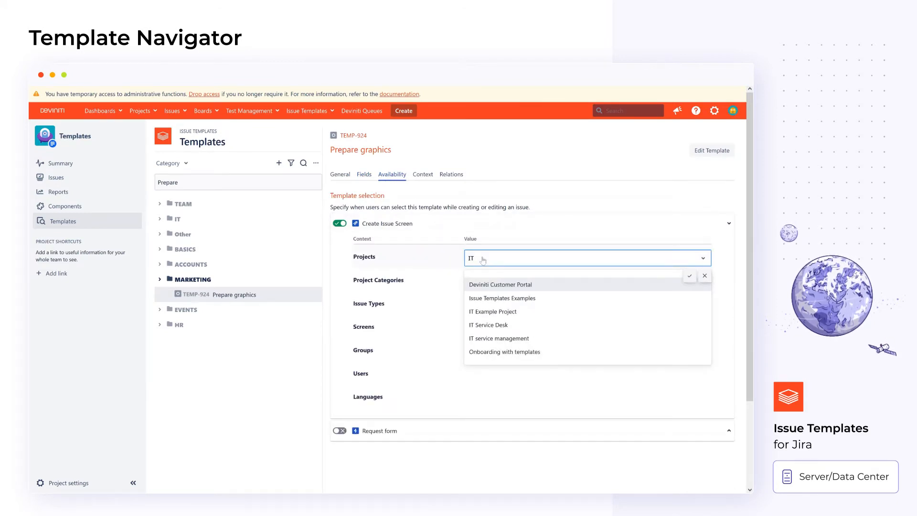
left_click(493, 311)
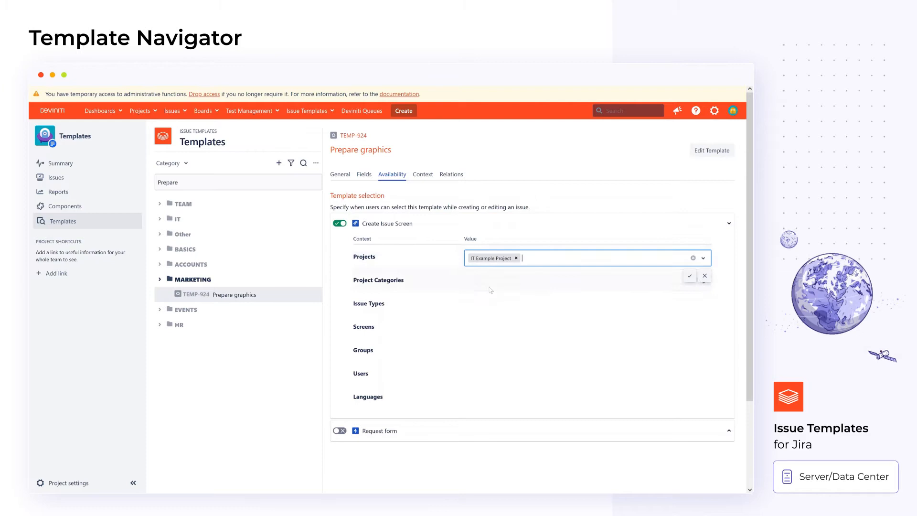
left_click(585, 305)
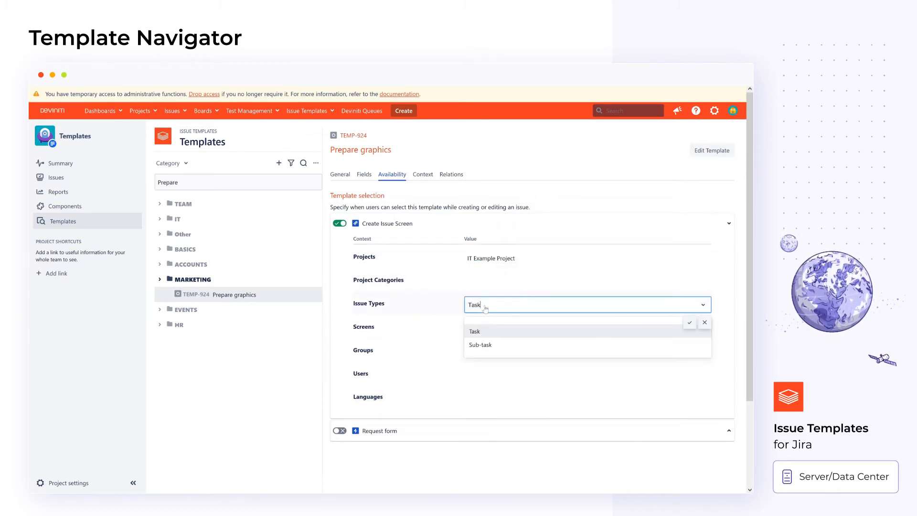
left_click(474, 331)
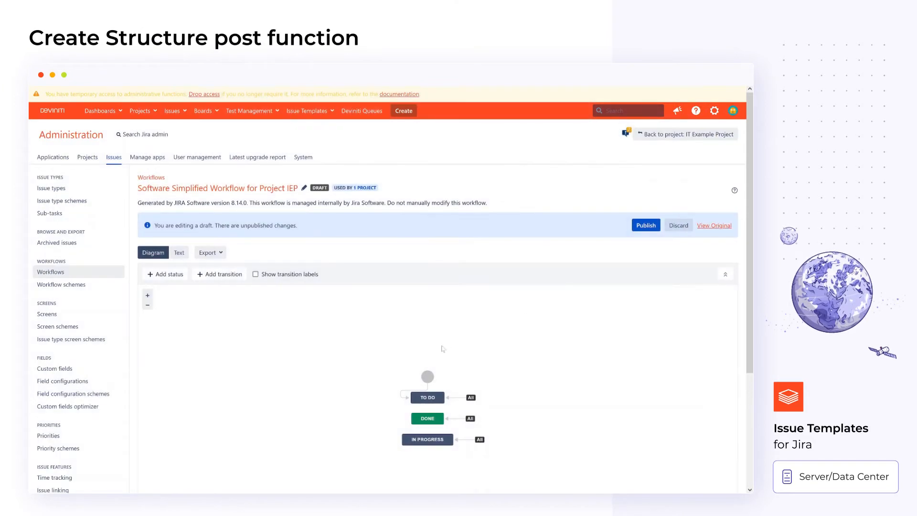
Step: Add the Create Structure post function to the Create transition's post functions
left_click(401, 388)
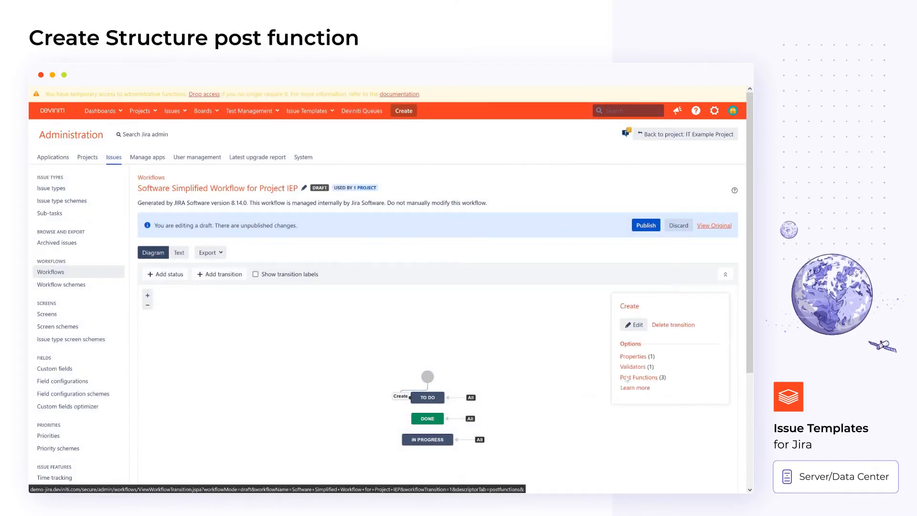
left_click(639, 377)
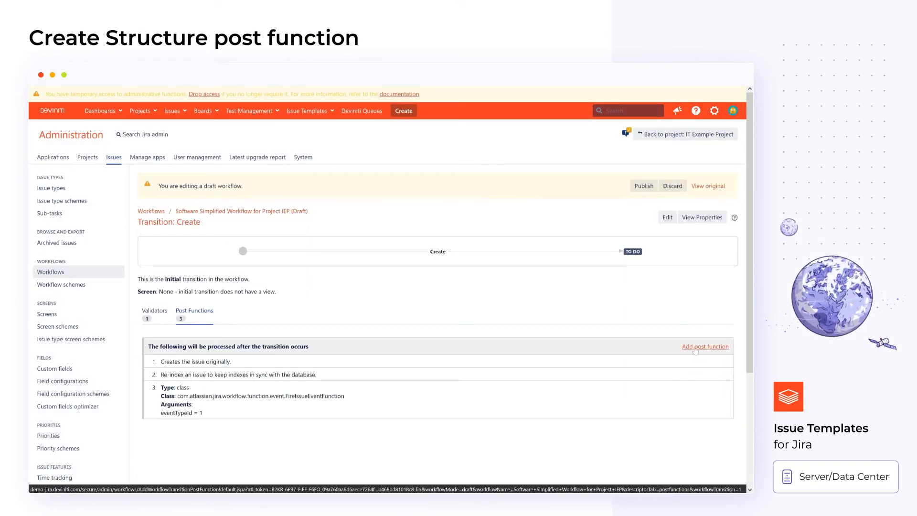
left_click(706, 346)
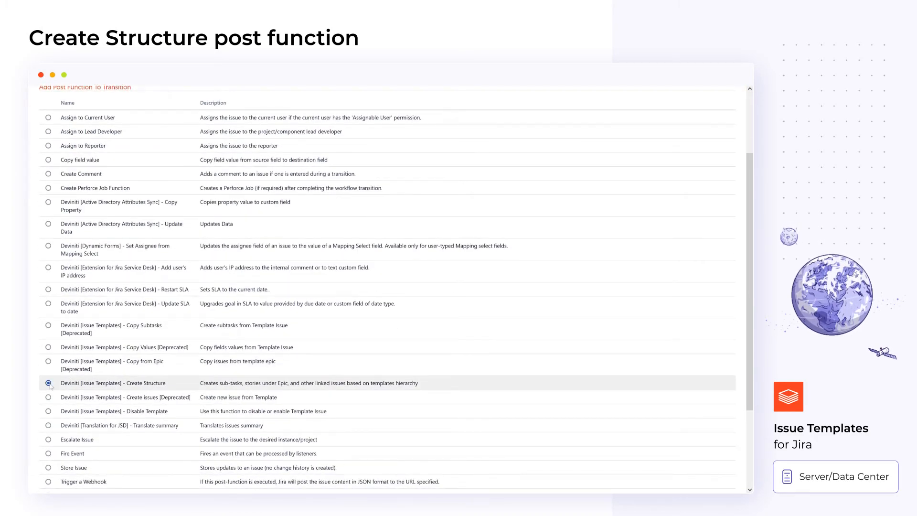
scroll("down", 3)
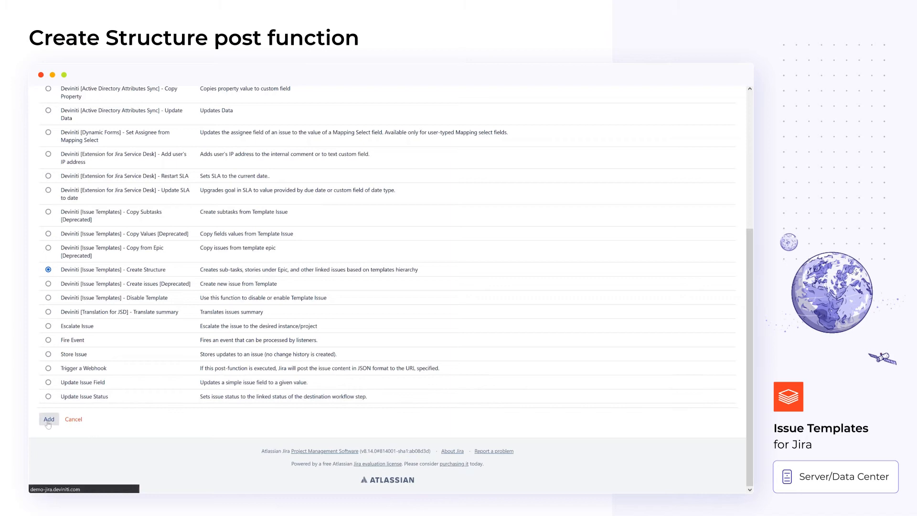
left_click(49, 419)
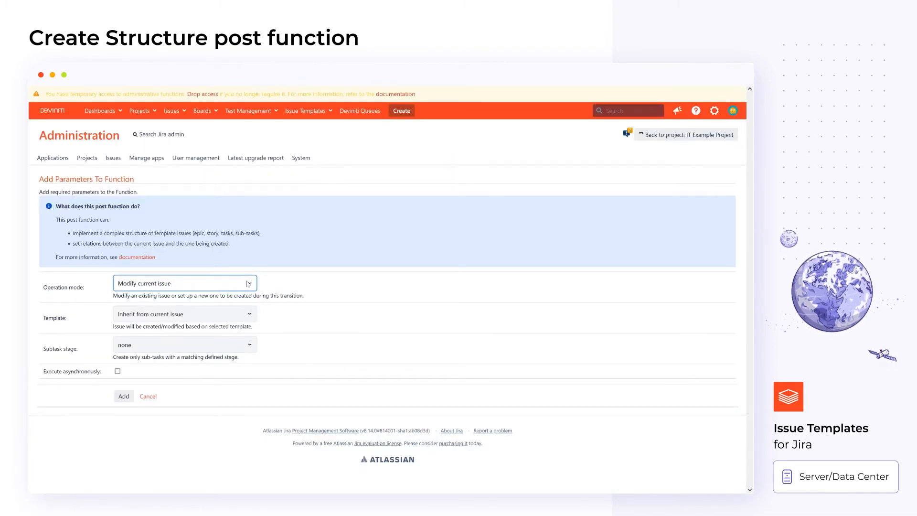
Step: Try the operation modes, then keep Modify current issue and confirm the parameters
left_click(184, 314)
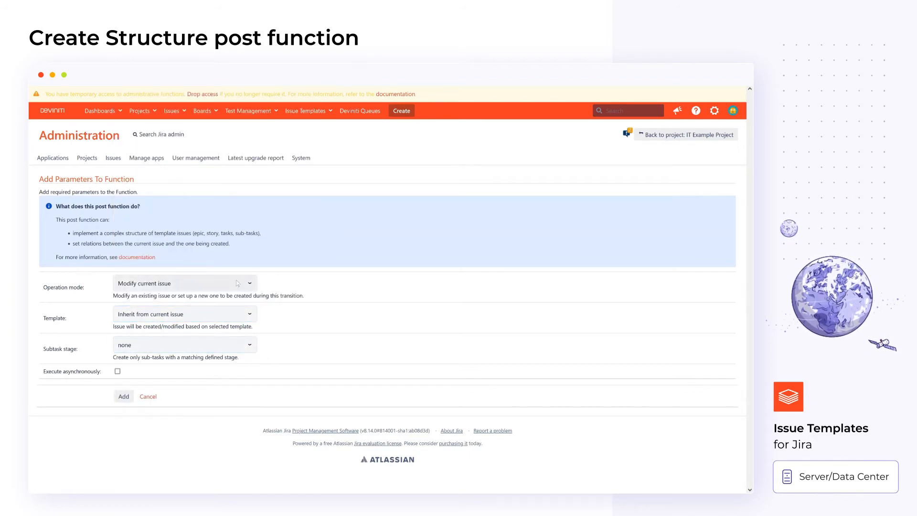
left_click(184, 283)
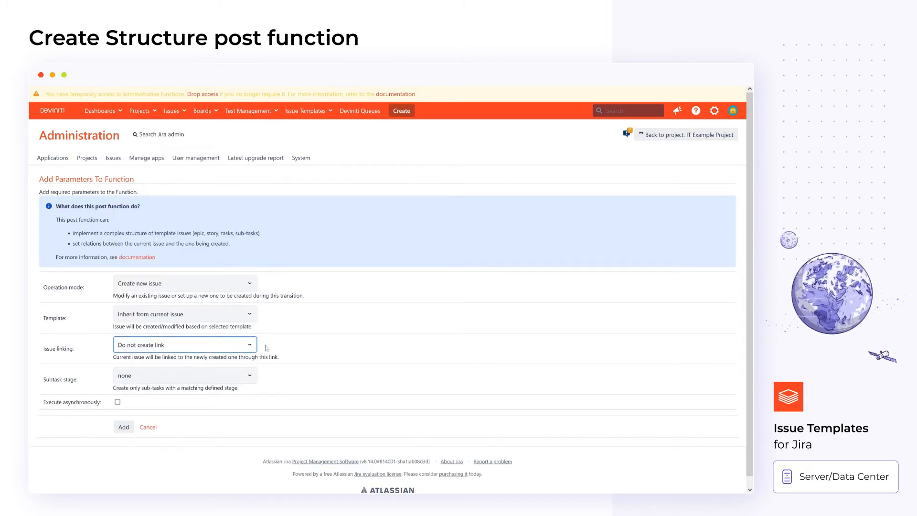
left_click(185, 284)
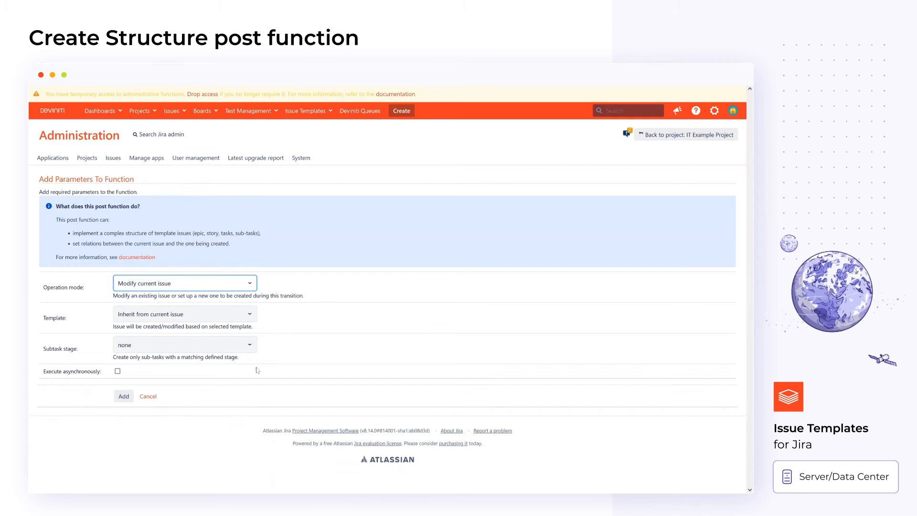
left_click(123, 396)
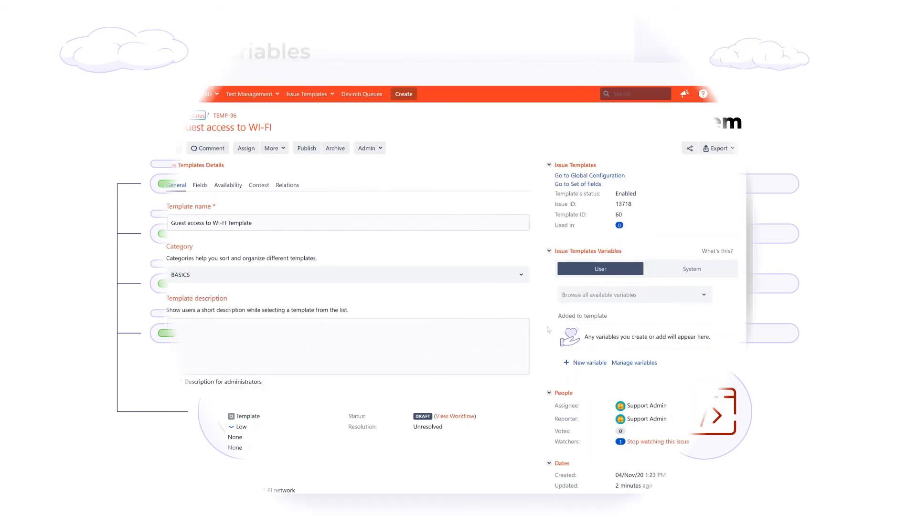
Step: Save a GUEST_NAME variable on TEMP-96 and start creating an issue from it
left_click(585, 362)
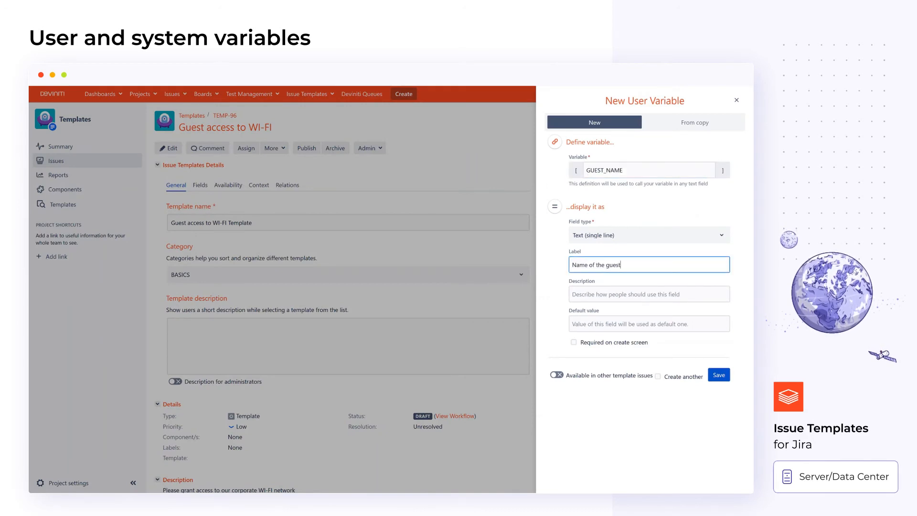
left_click(719, 375)
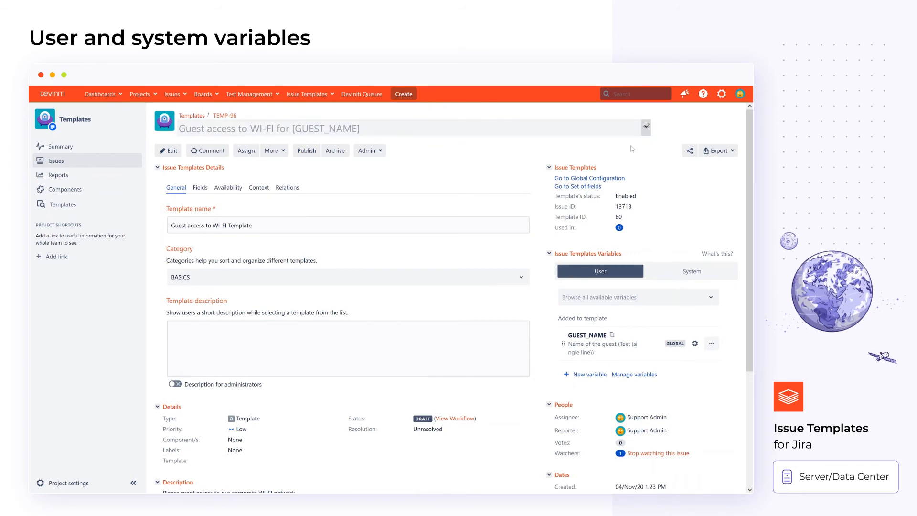
scroll("down", 3)
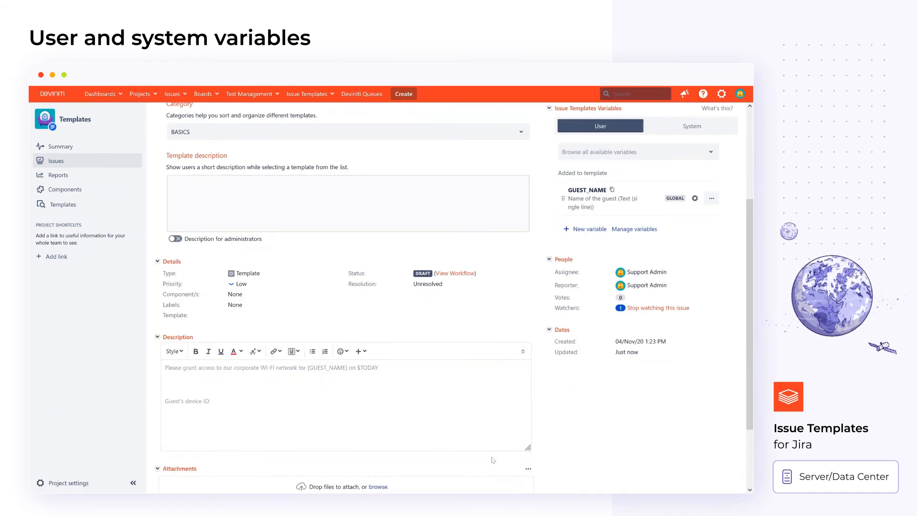
left_click(403, 93)
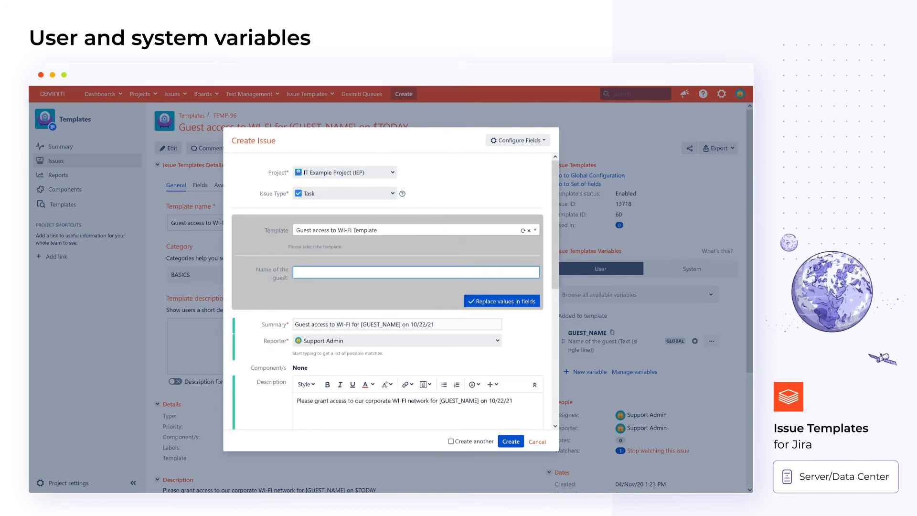
Step: Enter the guest's name and replace the variable values in the issue fields
left_click(500, 300)
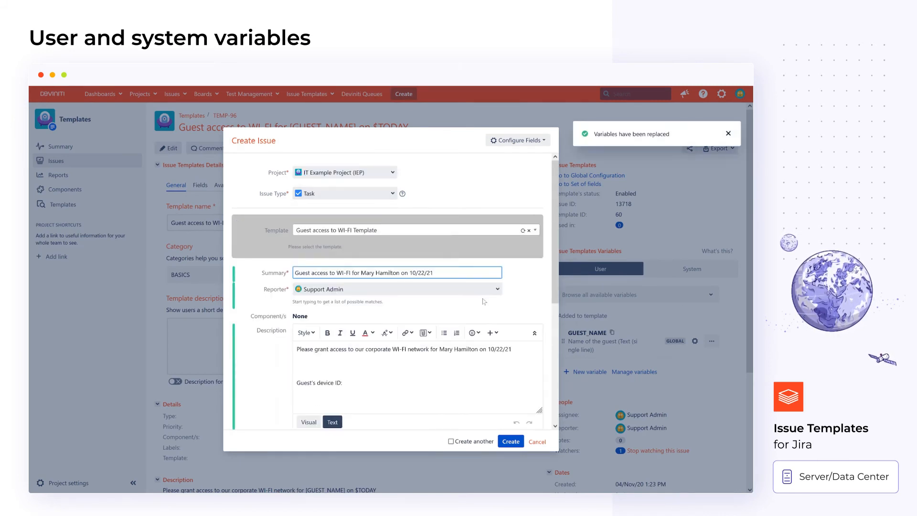
left_click(510, 441)
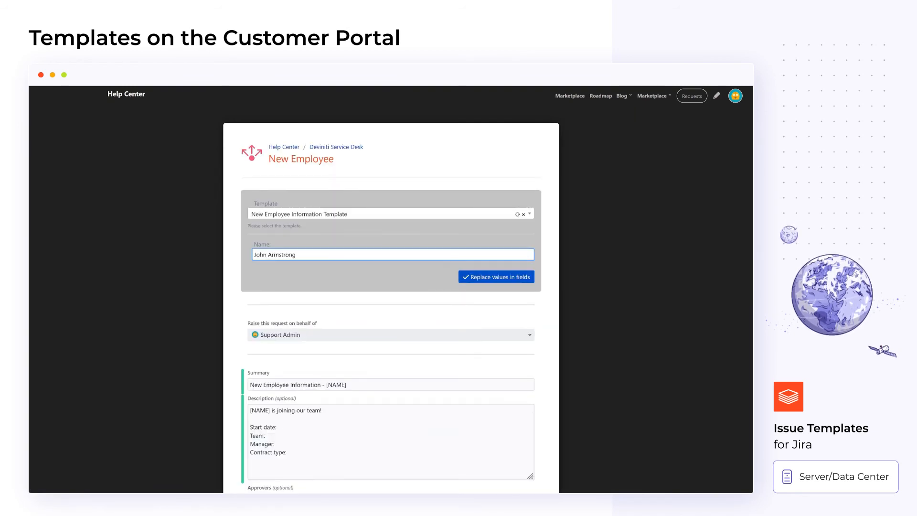
Step: Replace the name variable, enter 'Alpha', and submit the New Employee request
left_click(495, 277)
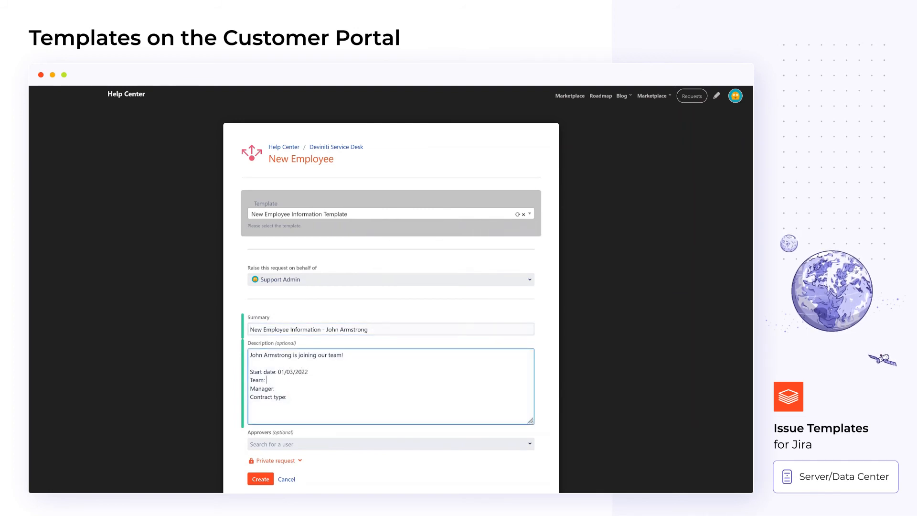
type("Alpha")
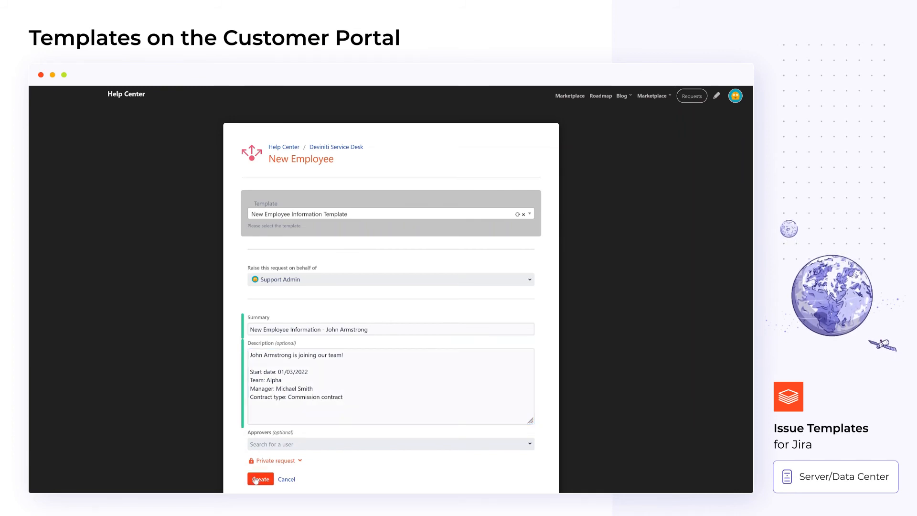
left_click(261, 479)
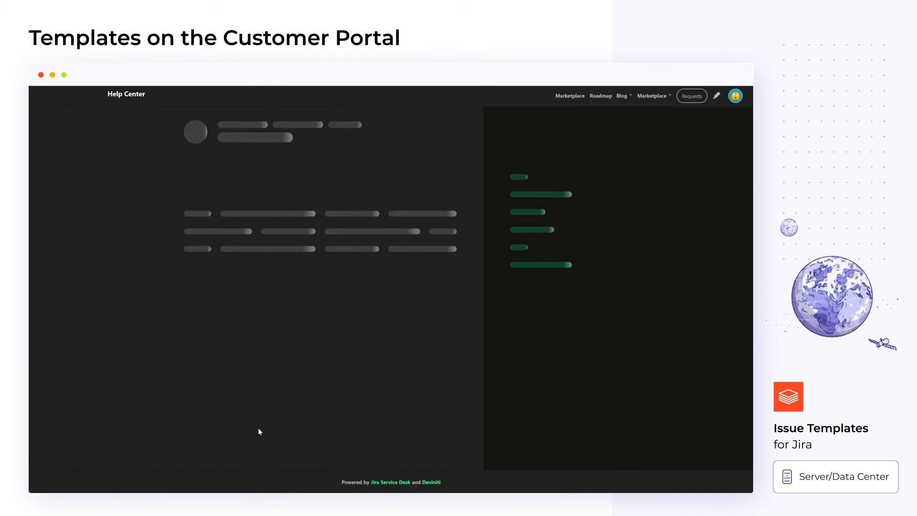